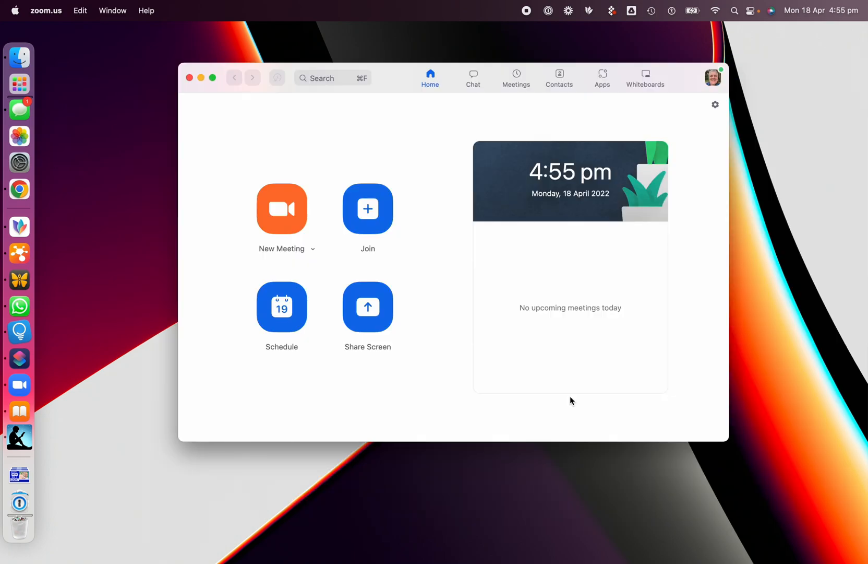
{"action": "mouse_move", "coordinate": [228, 169]}
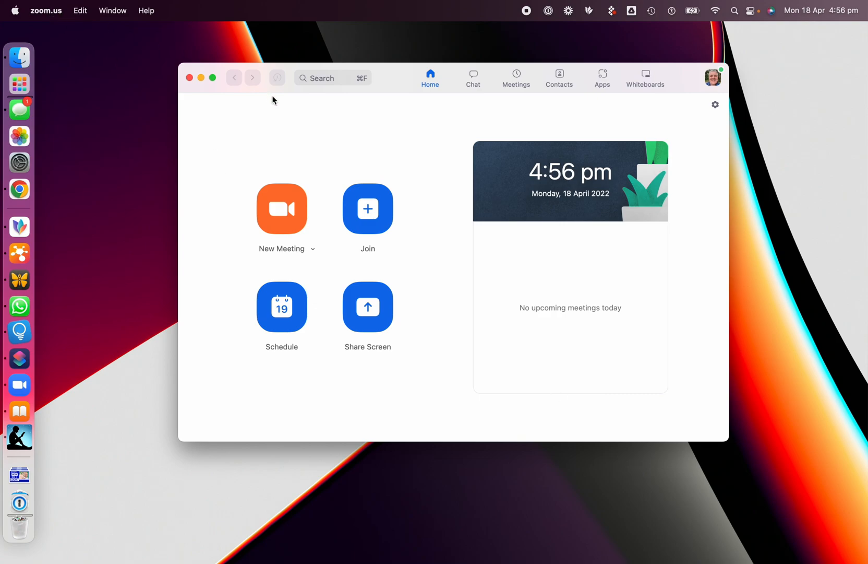
Step: View the installed Zoom version from the zoom.us menu, then close the version window
{"action": "left_click", "coordinate": [46, 10]}
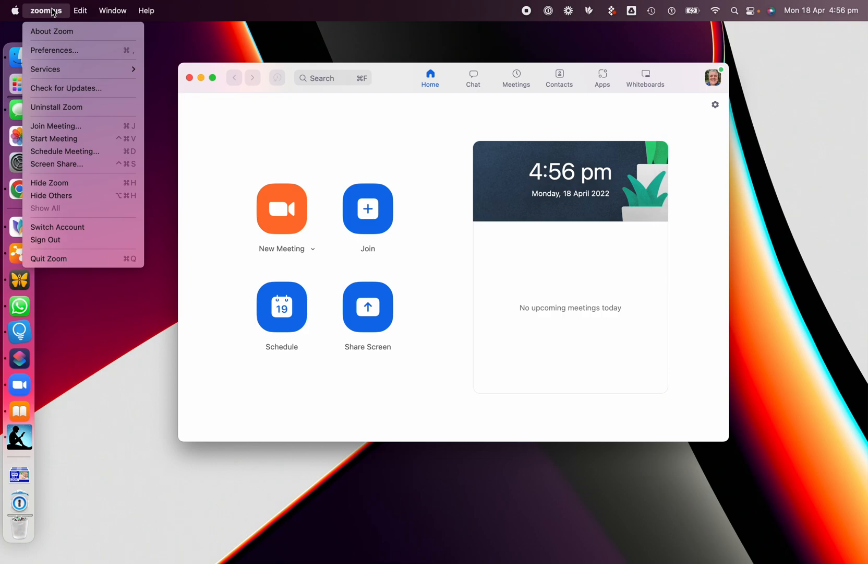
{"action": "mouse_move", "coordinate": [75, 87]}
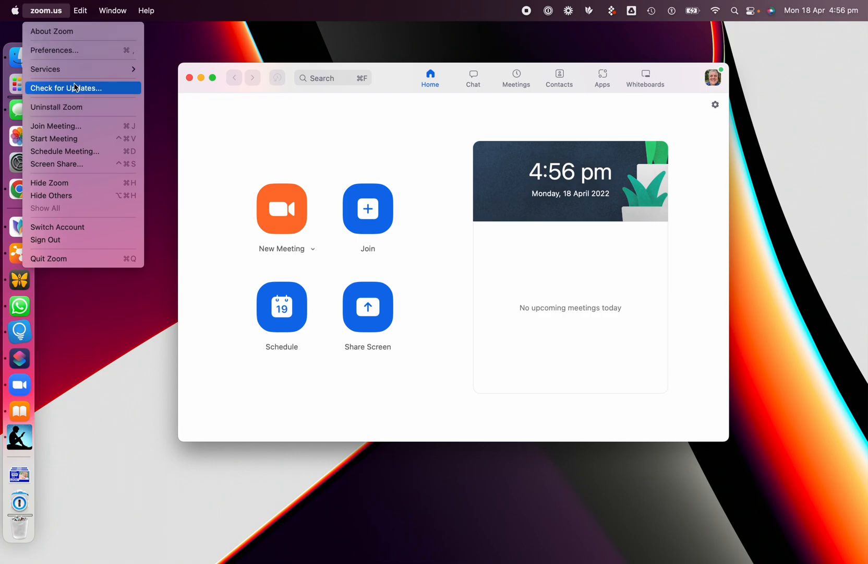
{"action": "left_click", "coordinate": [51, 30]}
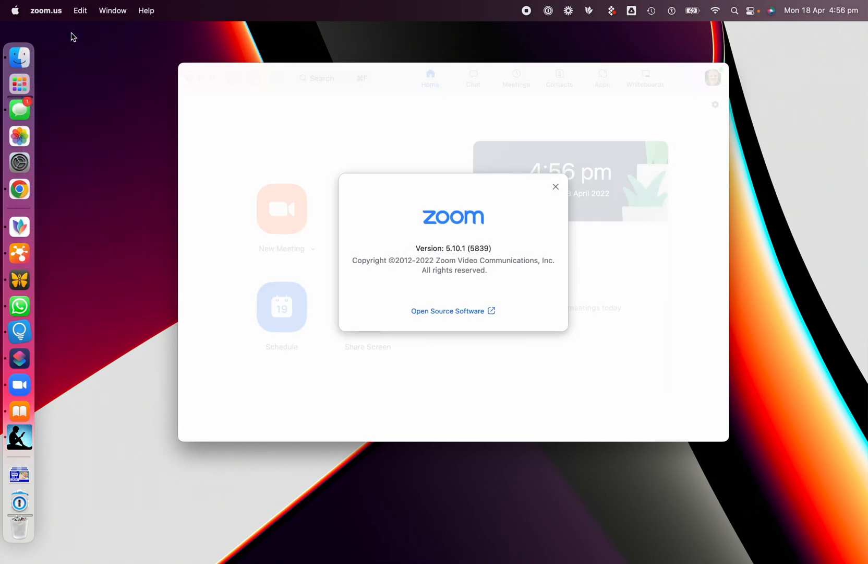
{"action": "mouse_move", "coordinate": [568, 199]}
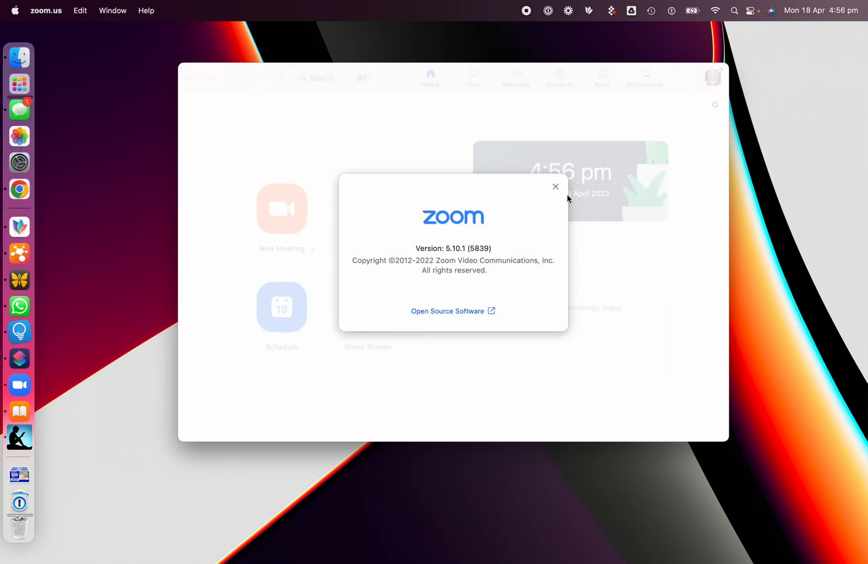
{"action": "left_click", "coordinate": [556, 186]}
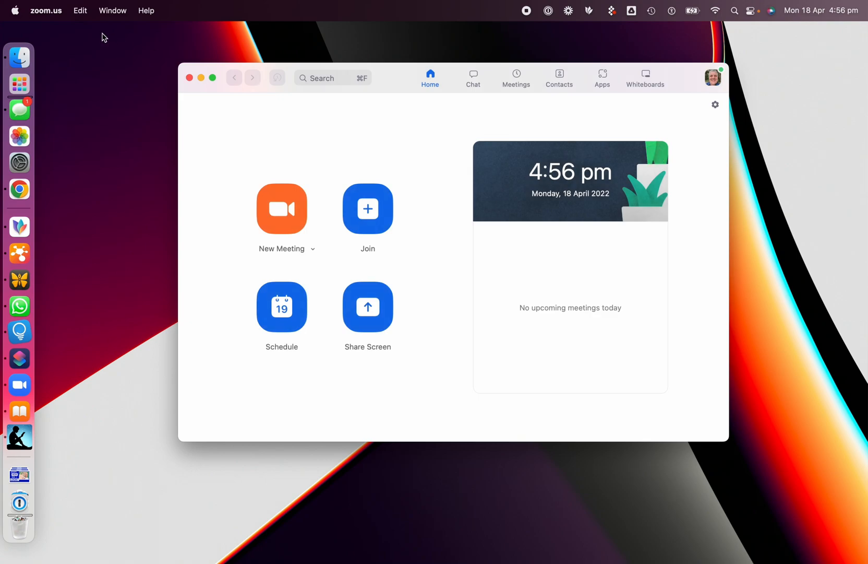
Step: Check for Zoom updates, dismiss the up-to-date notice, and reopen the zoom.us menu
{"action": "left_click", "coordinate": [46, 11]}
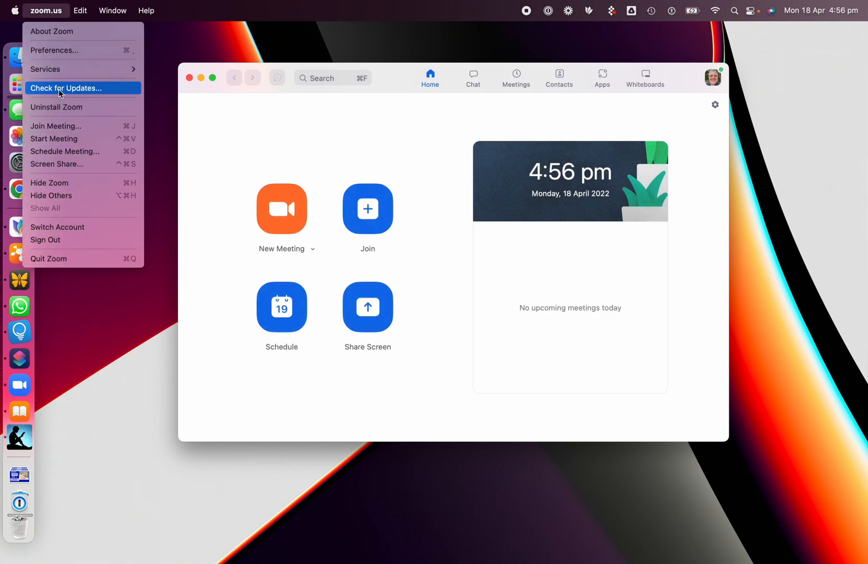
{"action": "left_click", "coordinate": [64, 87]}
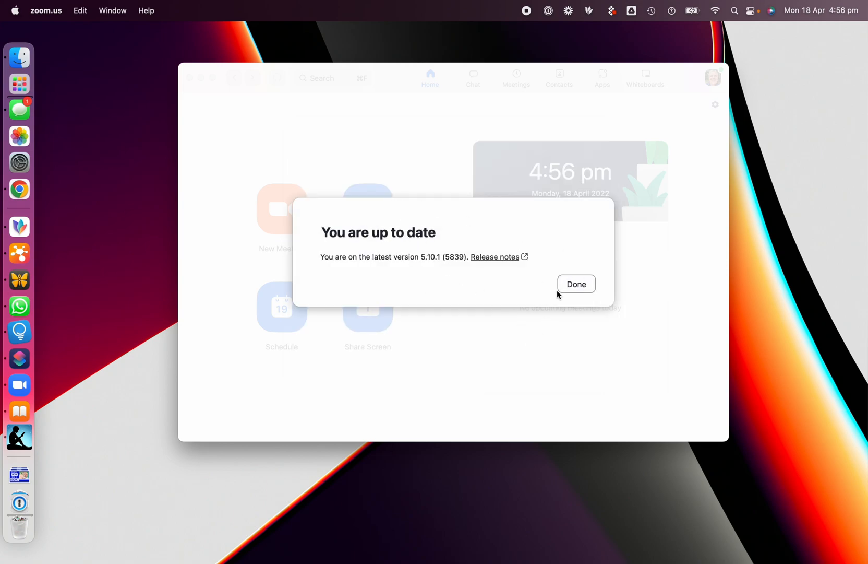
{"action": "left_click", "coordinate": [576, 284]}
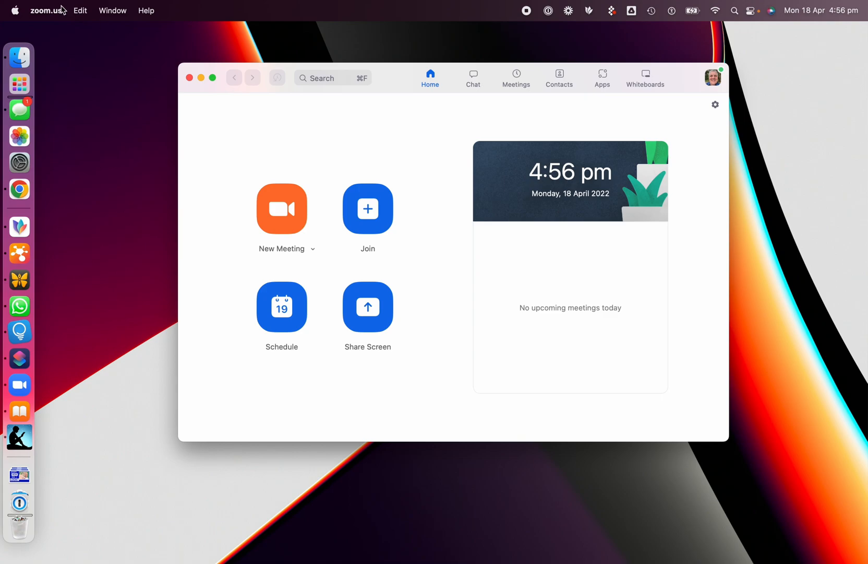
{"action": "left_click", "coordinate": [47, 11]}
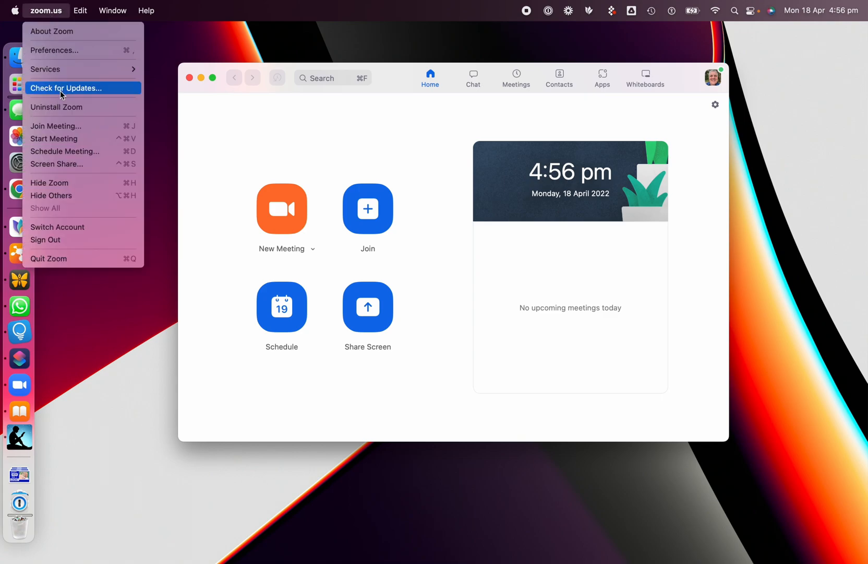
{"action": "mouse_move", "coordinate": [64, 52]}
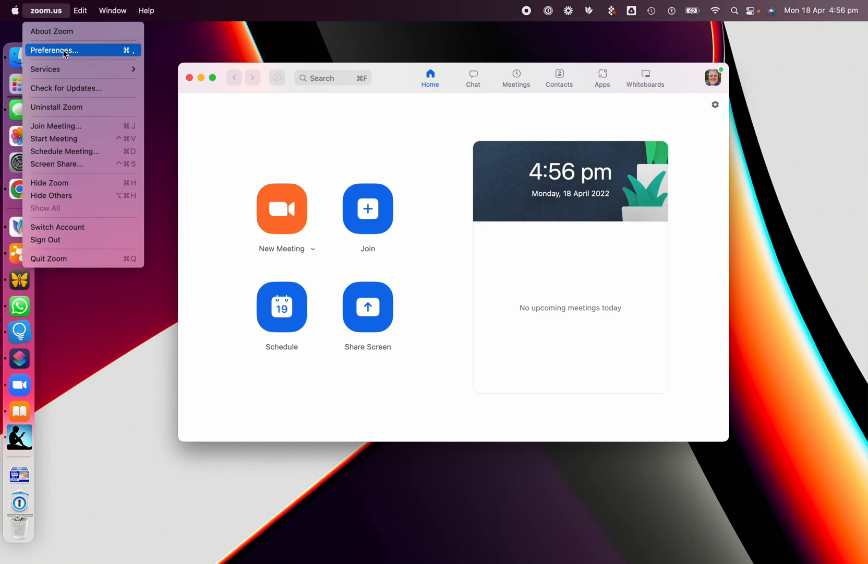
{"action": "mouse_move", "coordinate": [46, 22]}
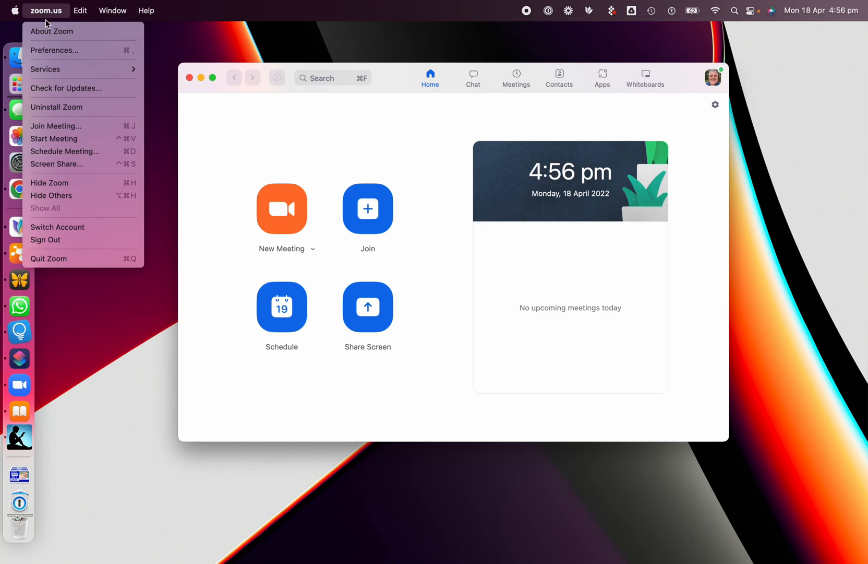
{"action": "mouse_move", "coordinate": [50, 53]}
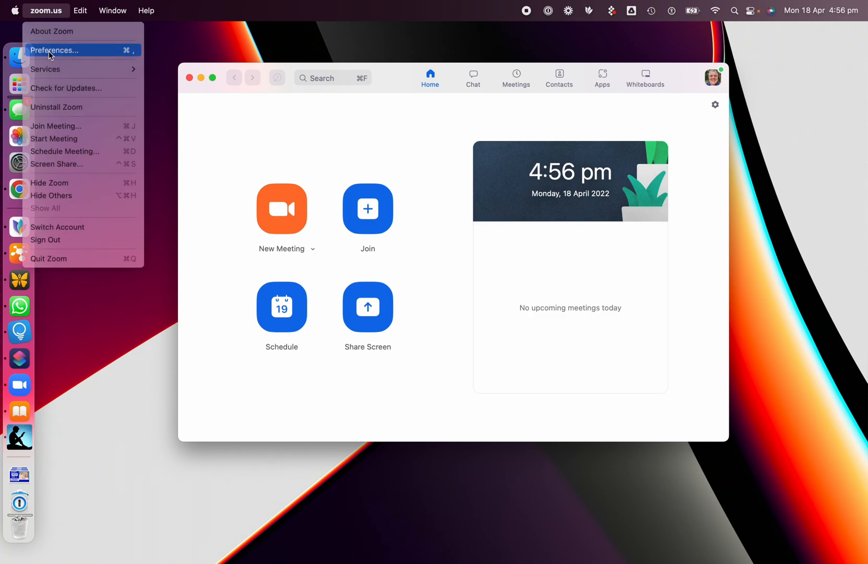
Step: In General preferences, enable 'Automatically keep Zoom desktop client up to date' with Slow update speed
{"action": "left_click", "coordinate": [54, 50]}
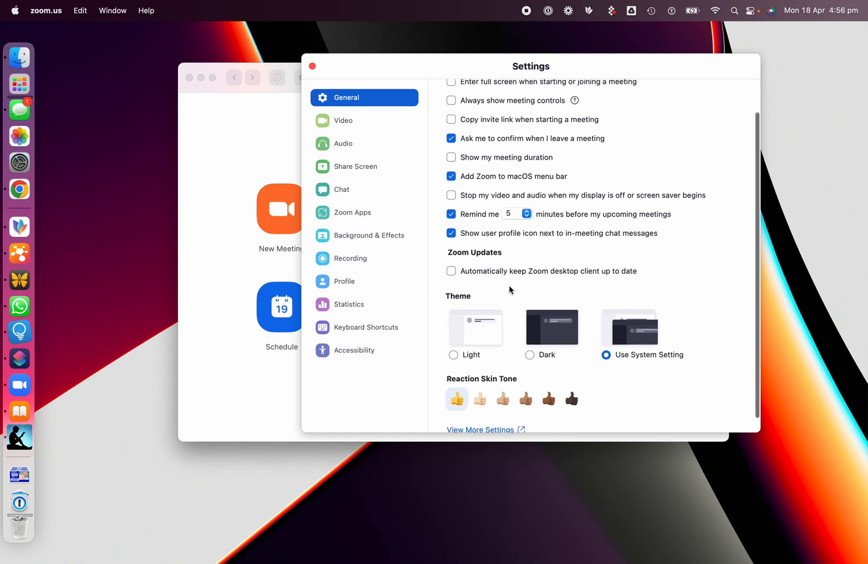
{"action": "scroll", "scroll_direction": "down", "scroll_amount": 3}
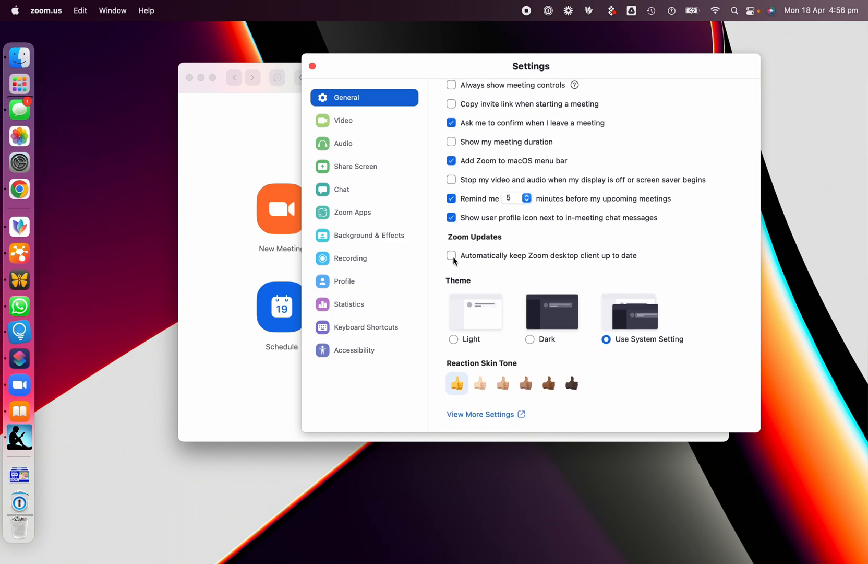
{"action": "left_click", "coordinate": [451, 255]}
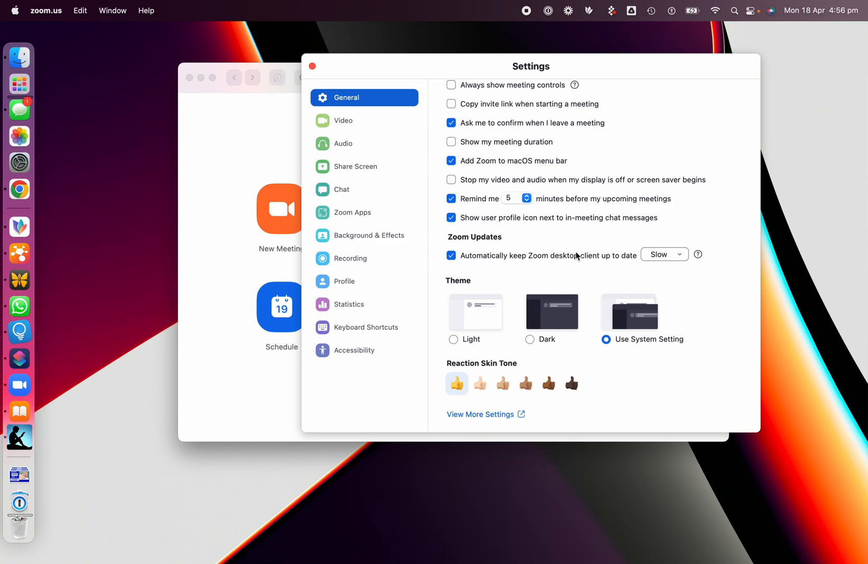
{"action": "mouse_move", "coordinate": [626, 258]}
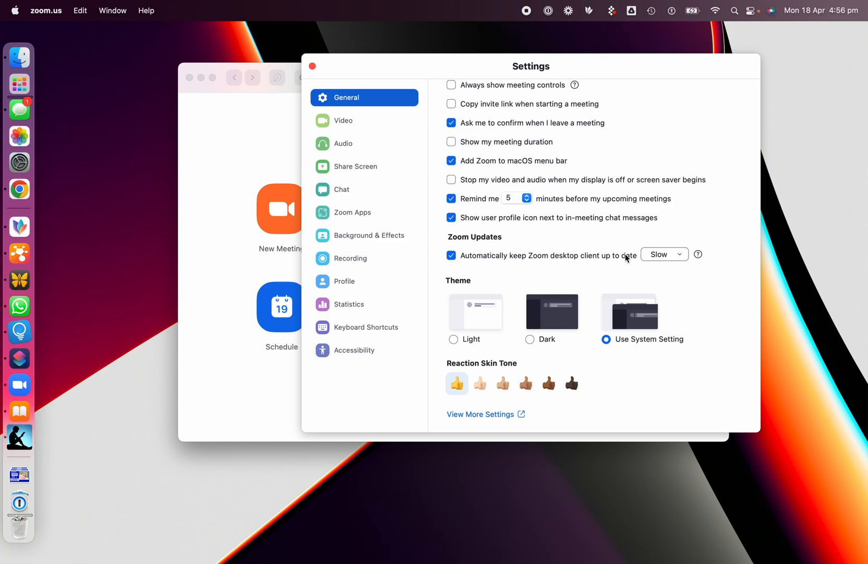
{"action": "left_click", "coordinate": [664, 254]}
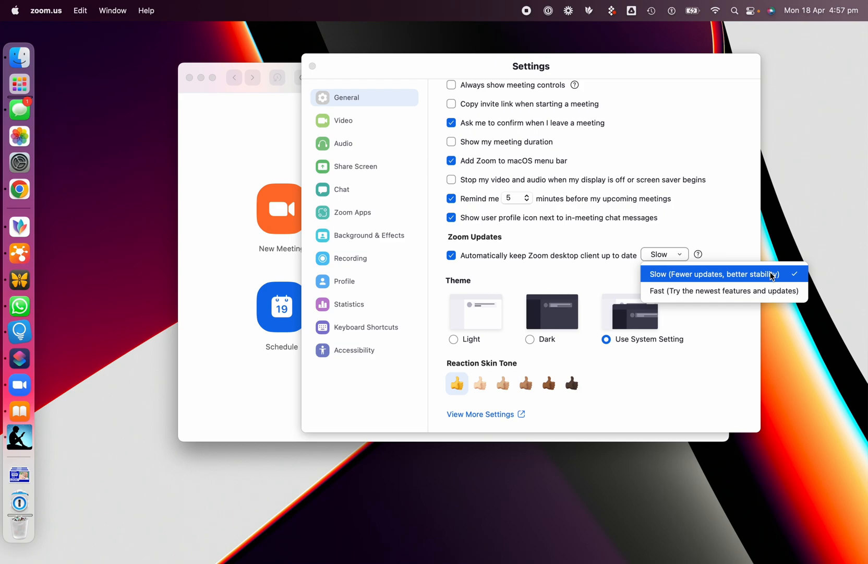
{"action": "mouse_move", "coordinate": [717, 297]}
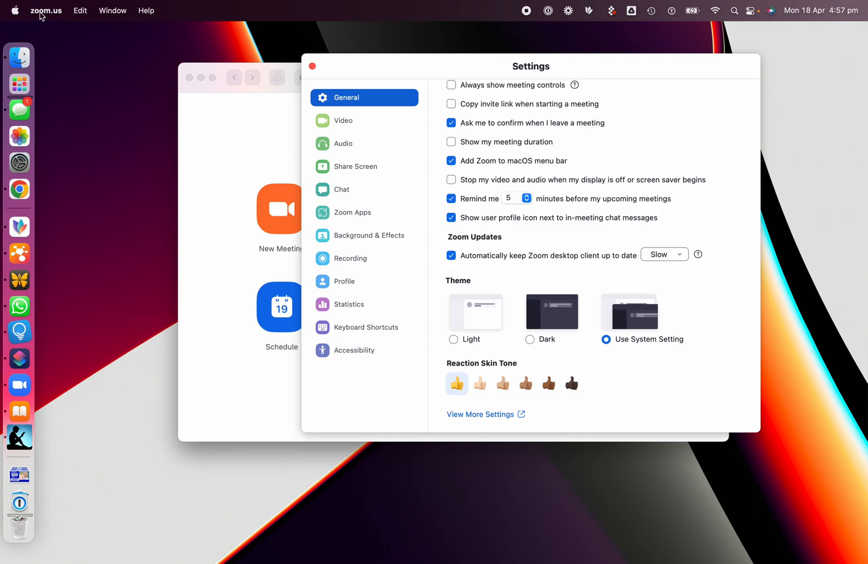
{"action": "left_click", "coordinate": [47, 10]}
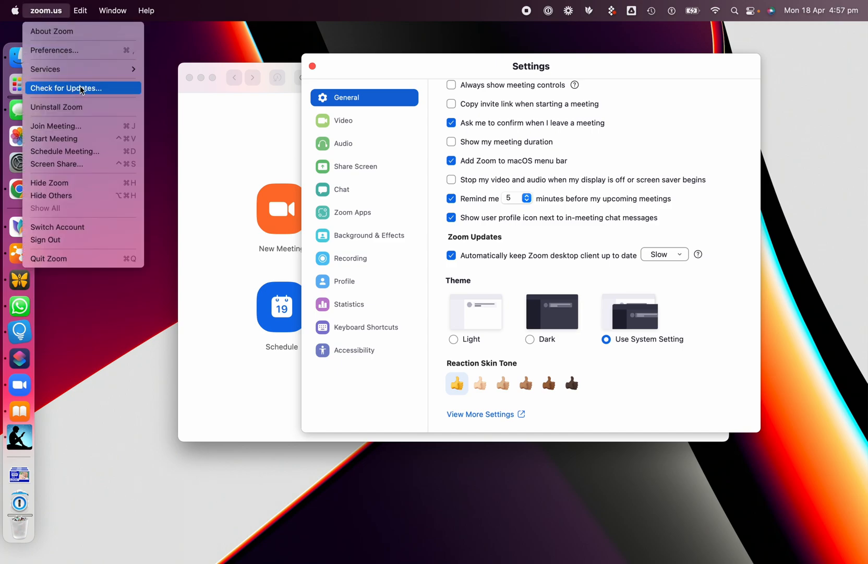